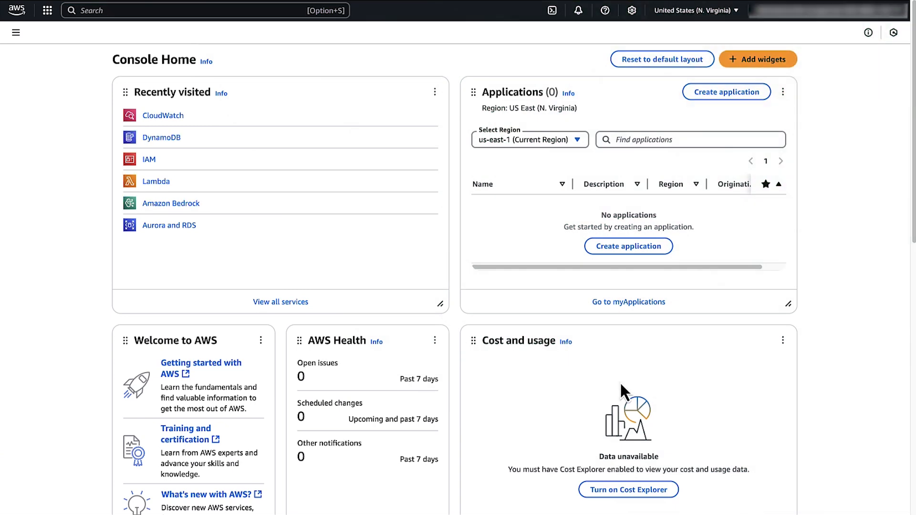
Step: Search for DynamoDB, open myddbtable from Tables, and show its Monitor metrics
{"action": "type", "text": "dynamodb"}
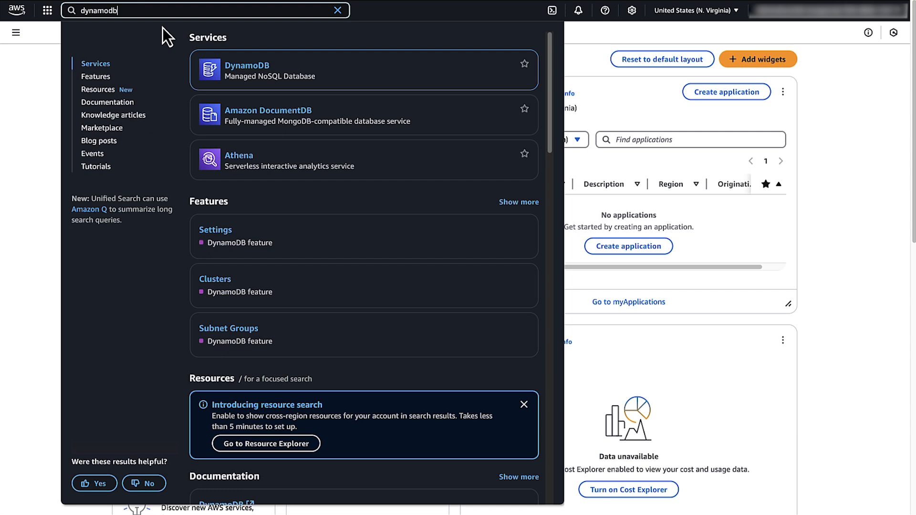
{"action": "left_click", "coordinate": [248, 69]}
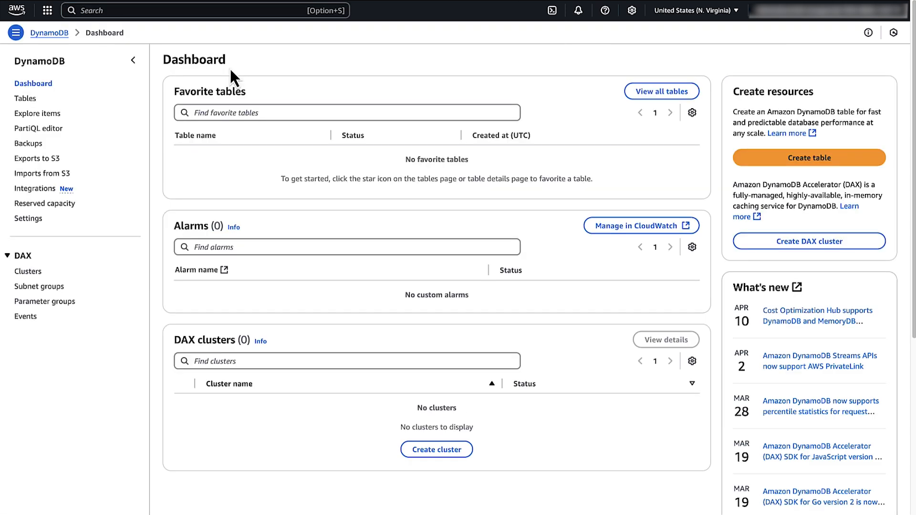
{"action": "mouse_move", "coordinate": [25, 98]}
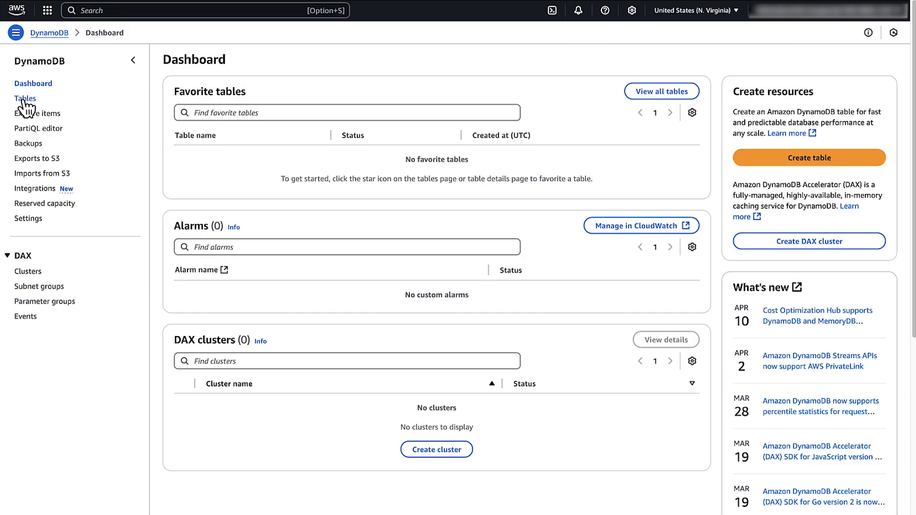
{"action": "left_click", "coordinate": [25, 99]}
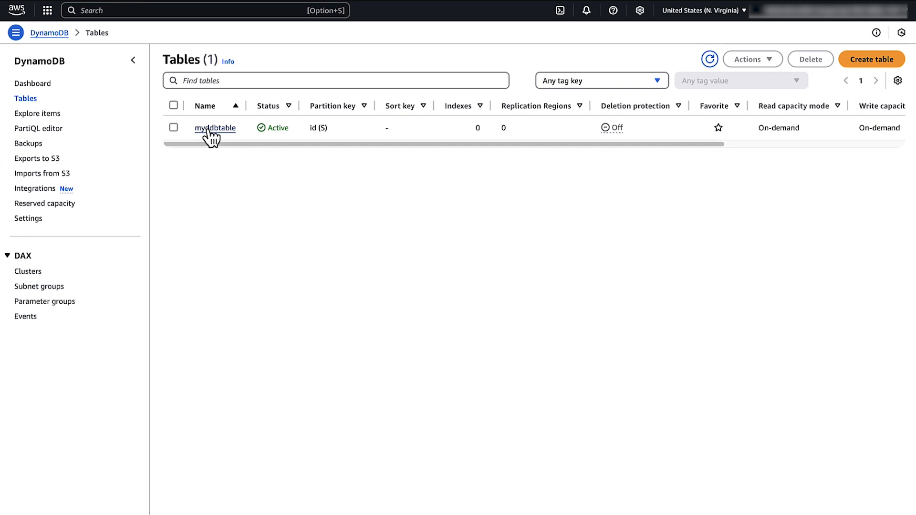
{"action": "left_click", "coordinate": [215, 128]}
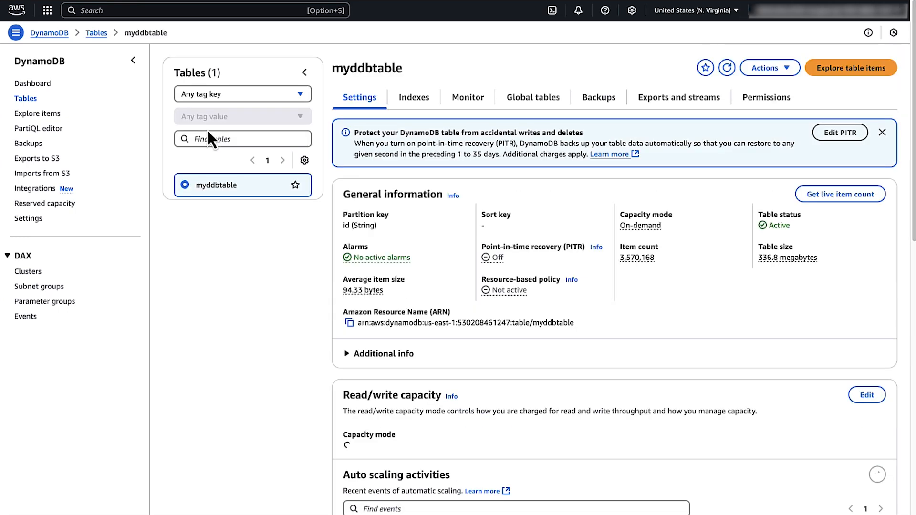
{"action": "left_click", "coordinate": [468, 97]}
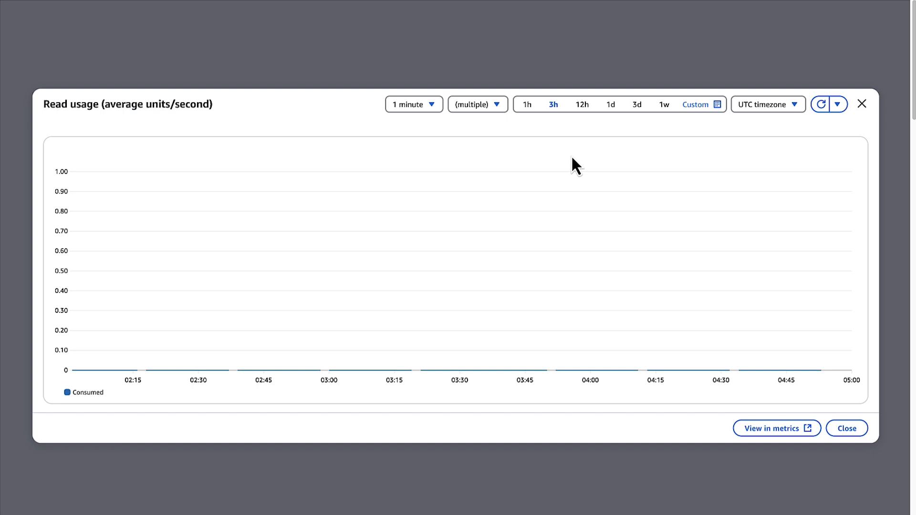
Step: View myddbtable's read usage over 12 hours in CloudWatch metrics
{"action": "left_click", "coordinate": [580, 104]}
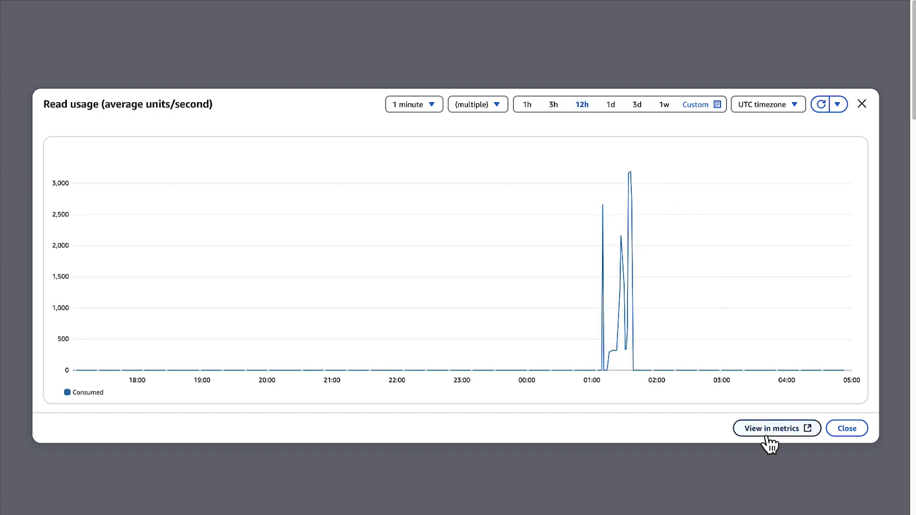
{"action": "left_click", "coordinate": [776, 429]}
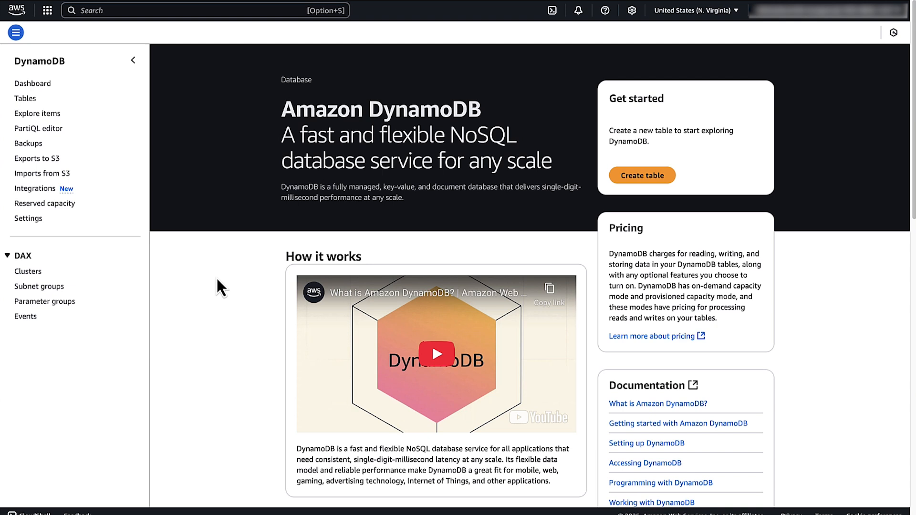
{"action": "mouse_move", "coordinate": [25, 98]}
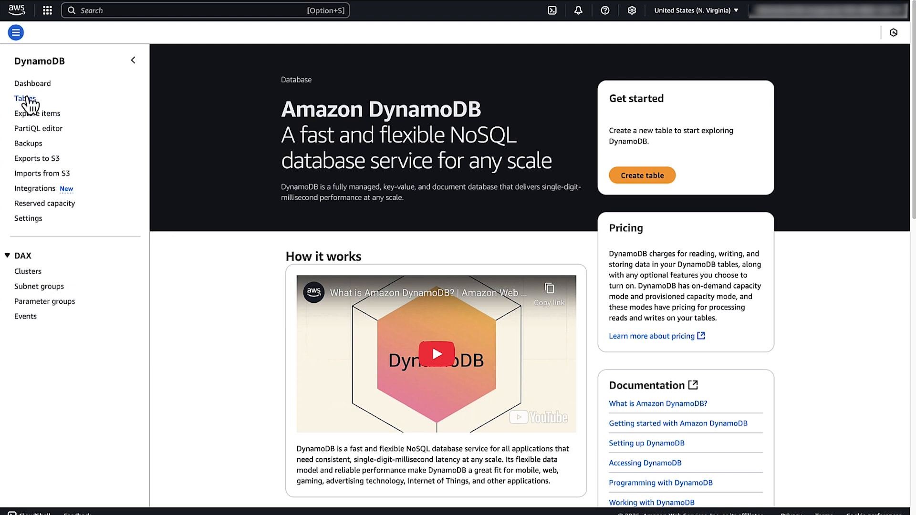
Step: Reopen myddbtable's Monitor tab and enlarge 1-day Contributor Insights most throttled keys
{"action": "left_click", "coordinate": [25, 99]}
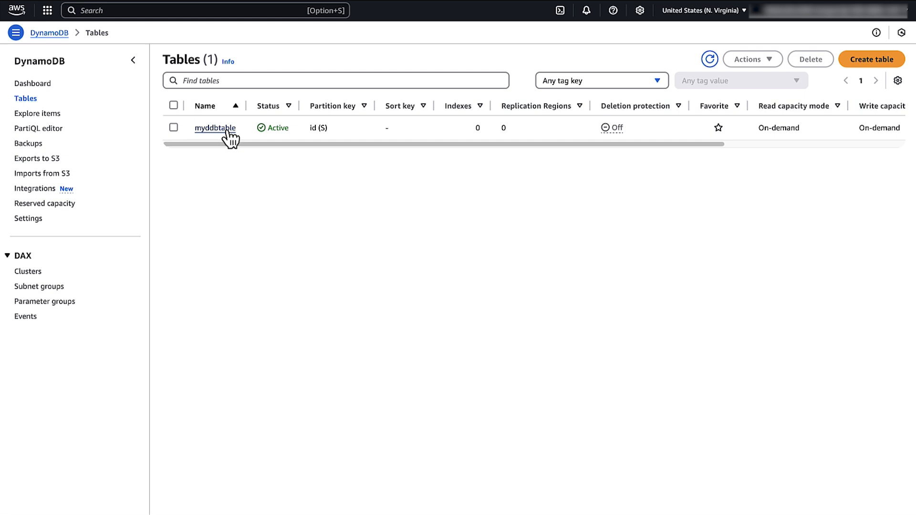
{"action": "left_click", "coordinate": [215, 127]}
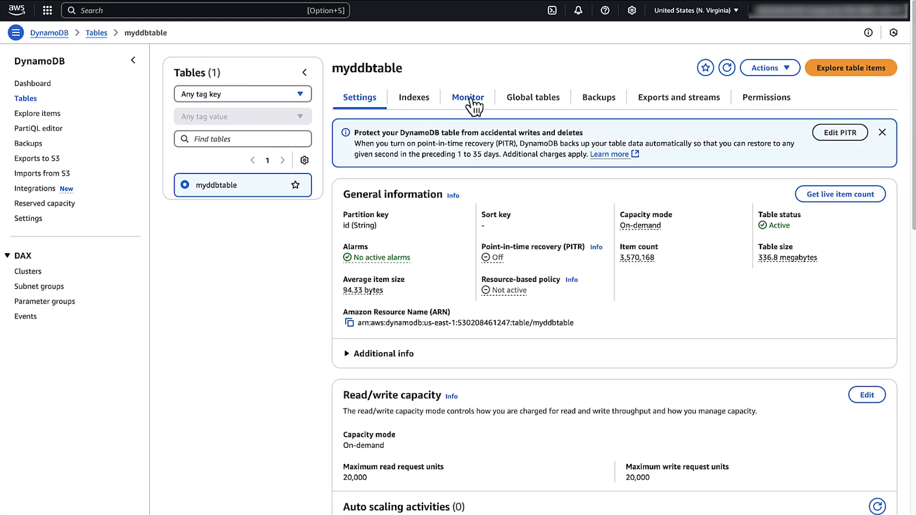
{"action": "left_click", "coordinate": [467, 97]}
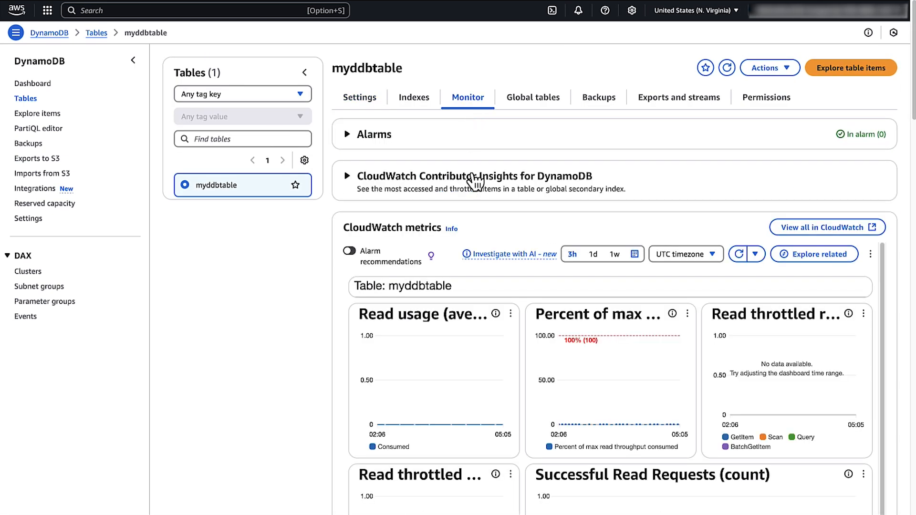
{"action": "left_click", "coordinate": [347, 176]}
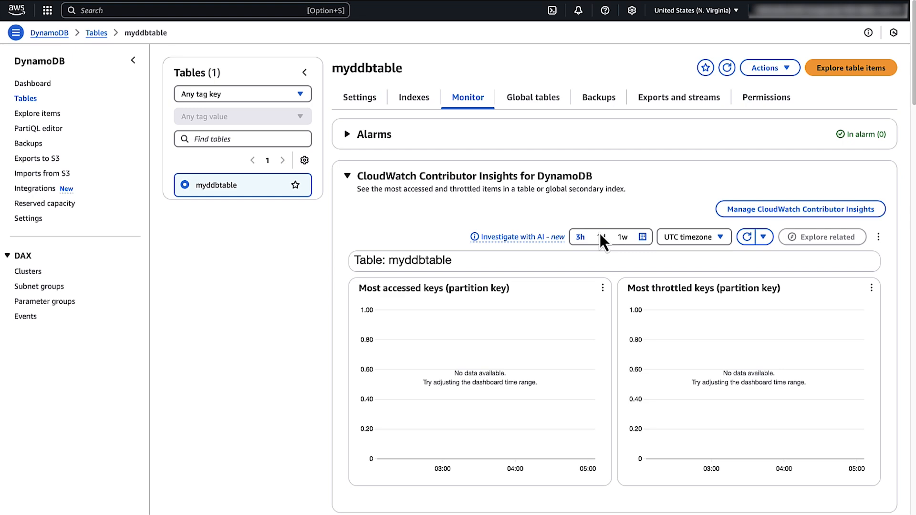
{"action": "left_click", "coordinate": [602, 236]}
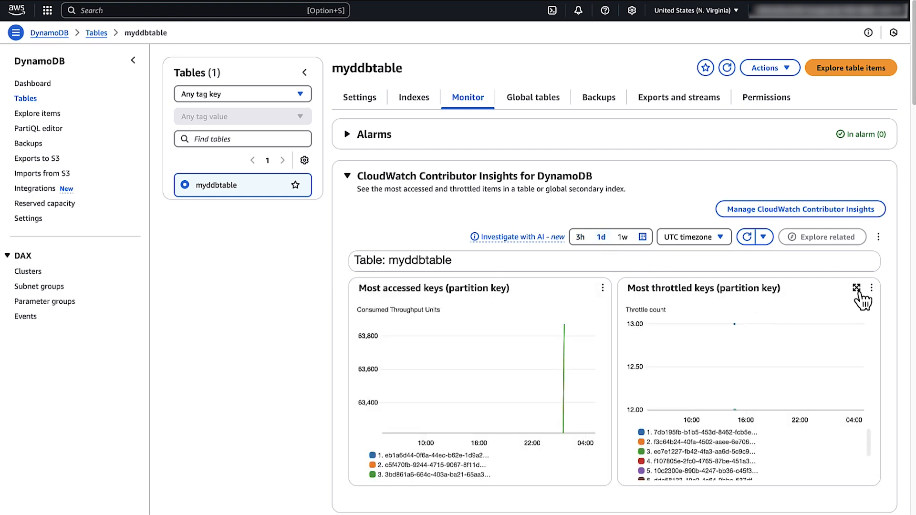
{"action": "left_click", "coordinate": [856, 287]}
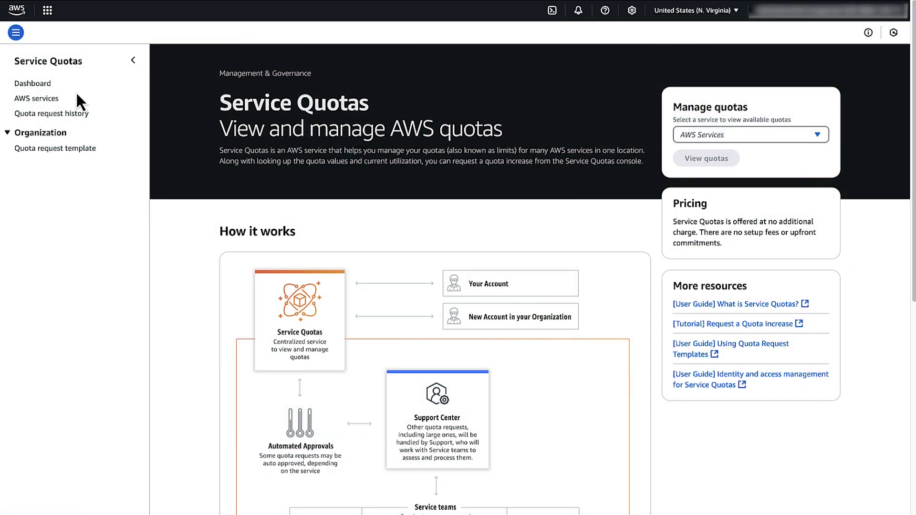
Step: Open Amazon DynamoDB's Table-level read throughput limit (40,000) and request an account-level increase
{"action": "left_click", "coordinate": [36, 99]}
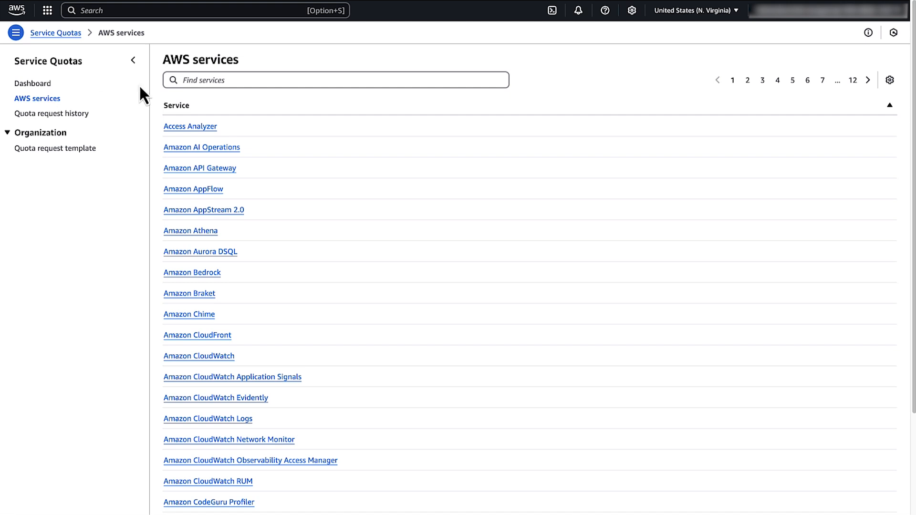
{"action": "type", "text": "dynamodb"}
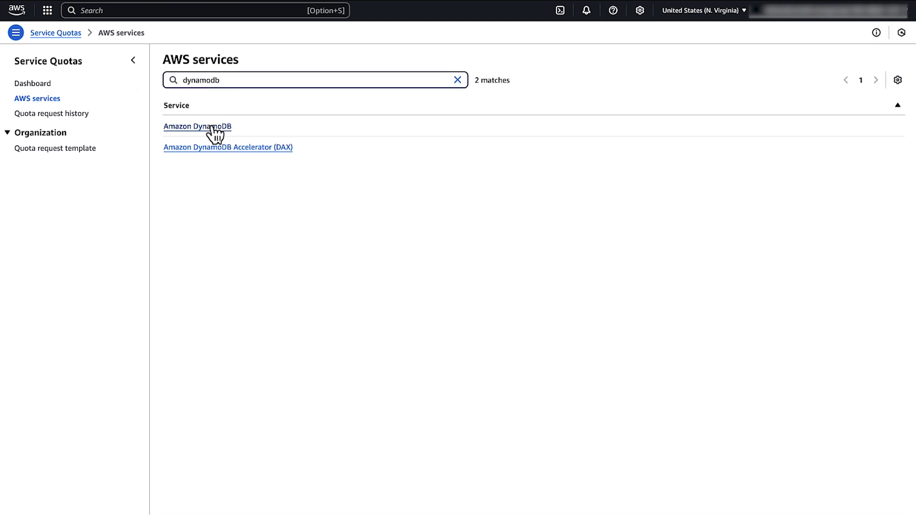
{"action": "left_click", "coordinate": [197, 127]}
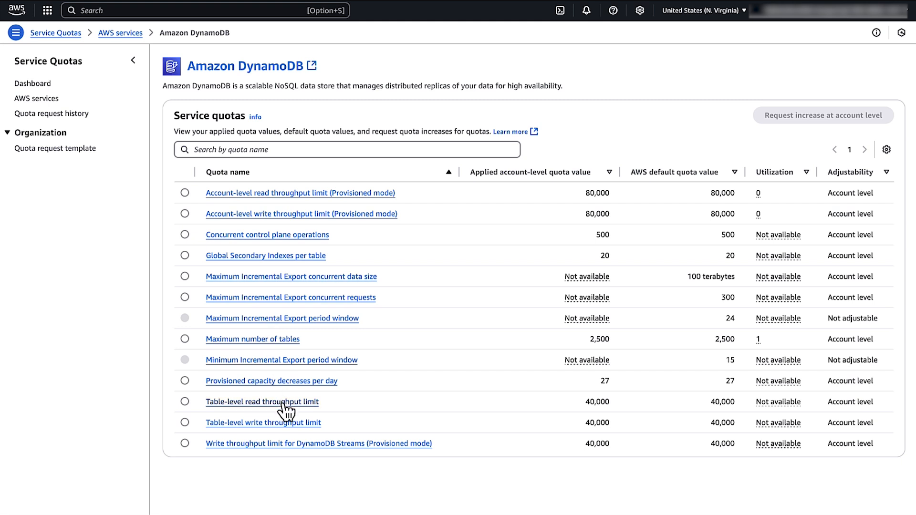
{"action": "left_click", "coordinate": [261, 401]}
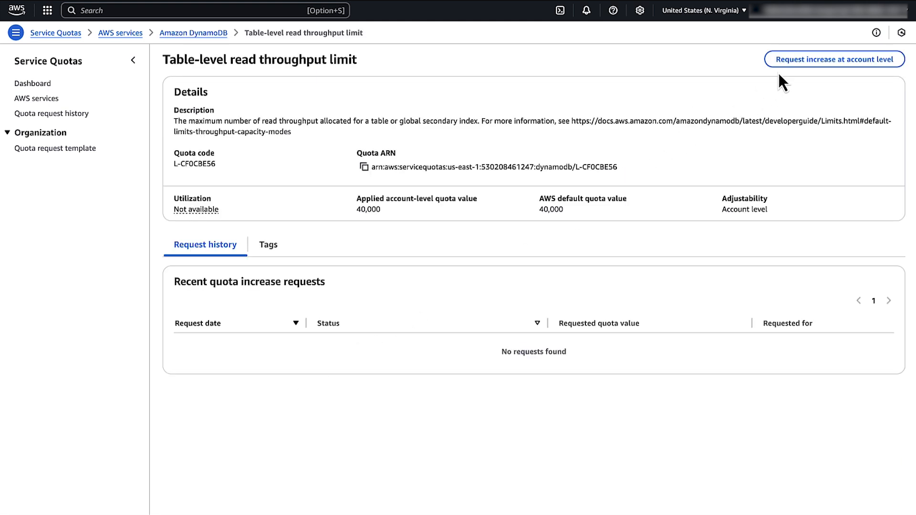
{"action": "left_click", "coordinate": [833, 59]}
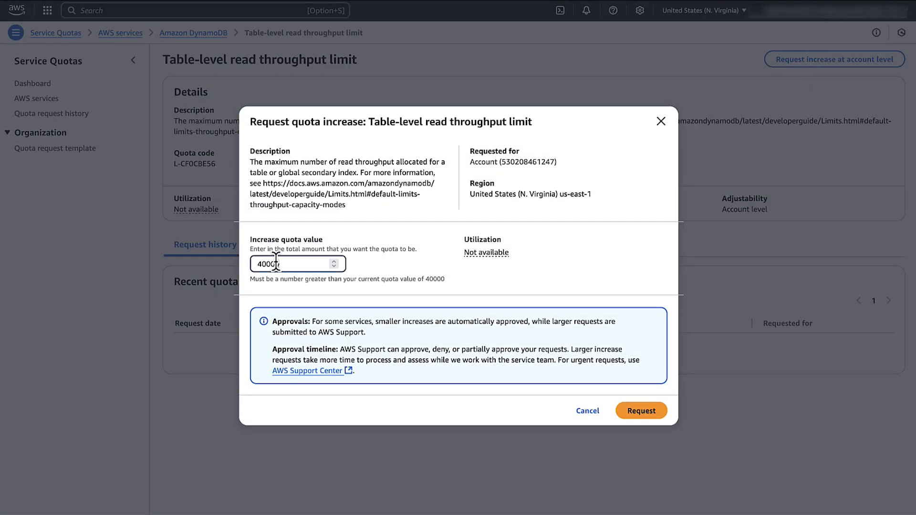
{"action": "left_click", "coordinate": [640, 410]}
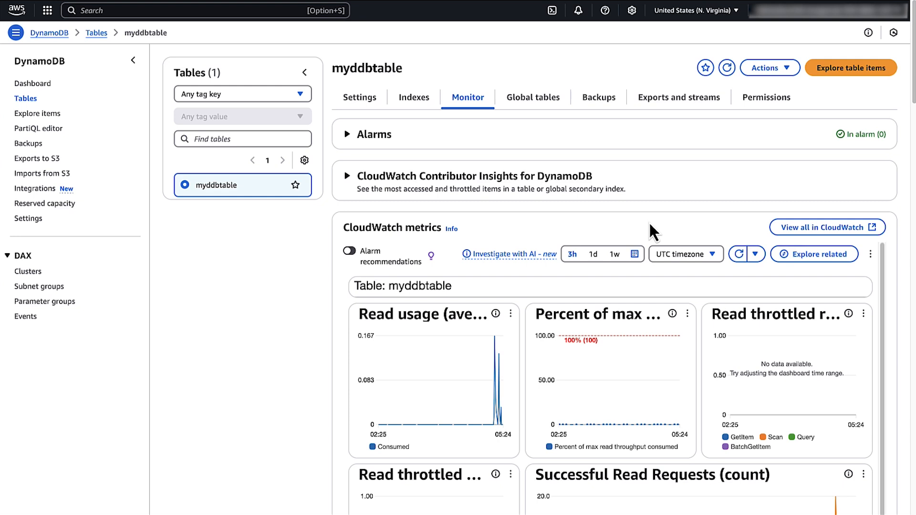
Step: Scroll through myddbtable's read, write and throttling metric charts
{"action": "scroll", "scroll_direction": "down", "scroll_amount": 3}
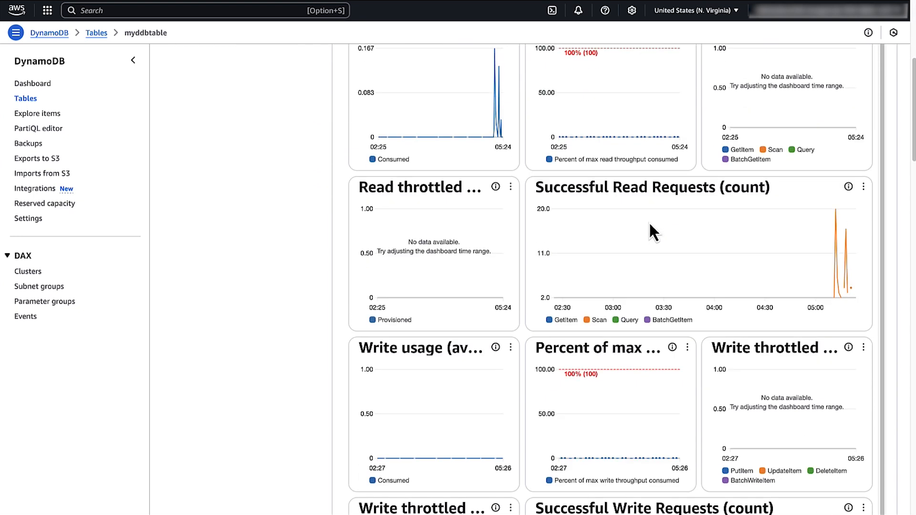
{"action": "scroll", "scroll_direction": "down", "scroll_amount": 3}
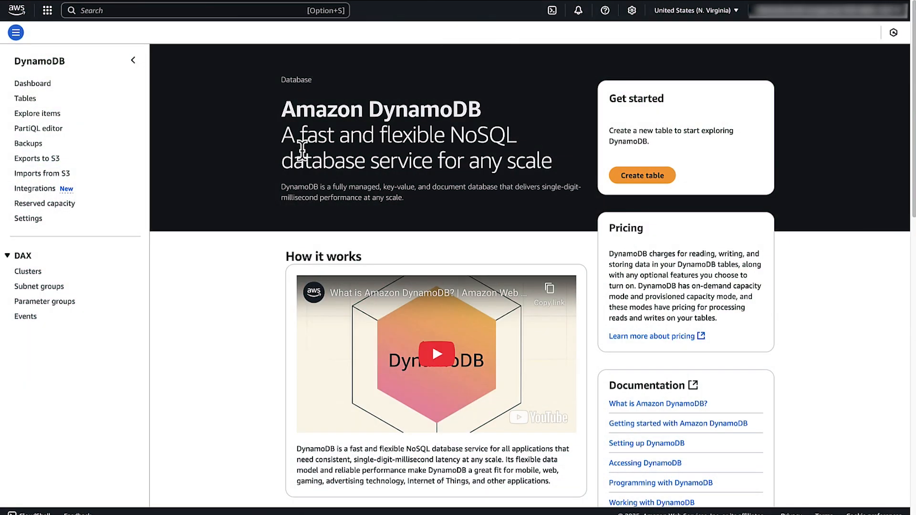
Step: Open myddbtable from Tables and edit its read/write capacity settings
{"action": "left_click", "coordinate": [25, 98]}
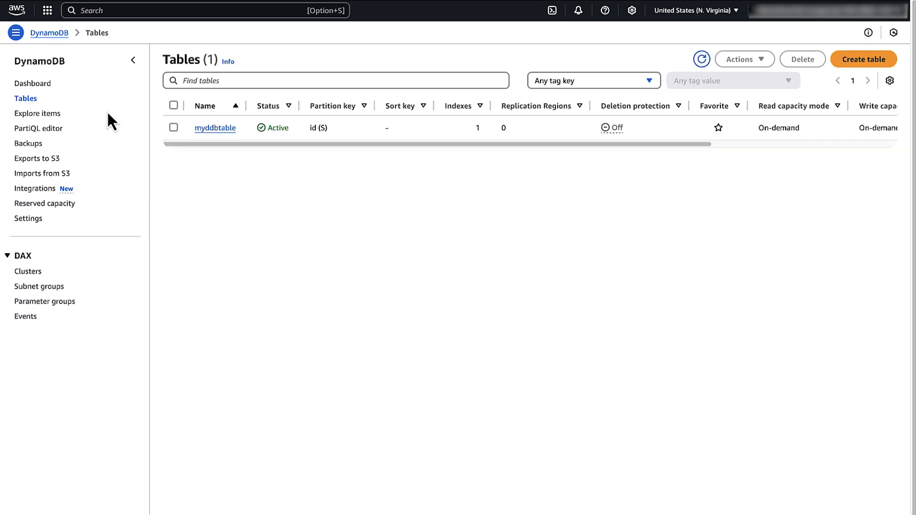
{"action": "left_click", "coordinate": [215, 127]}
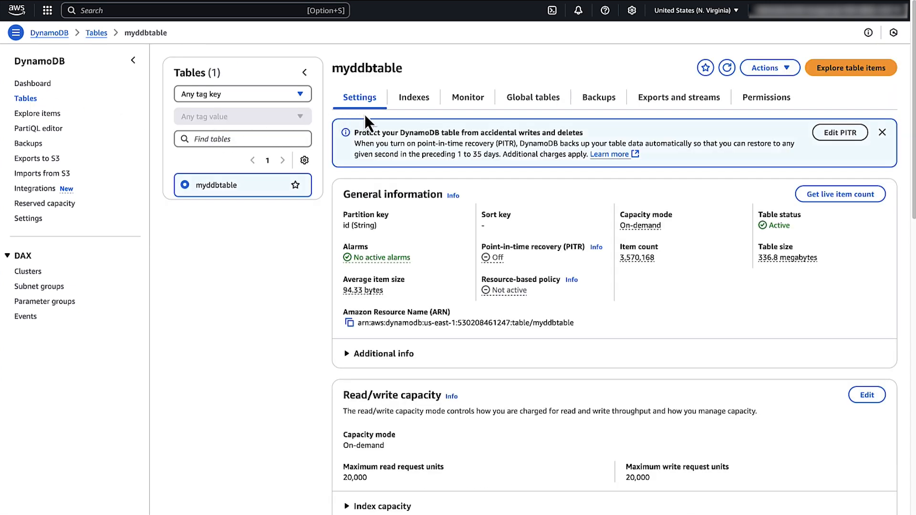
{"action": "scroll", "scroll_direction": "down", "scroll_amount": 3}
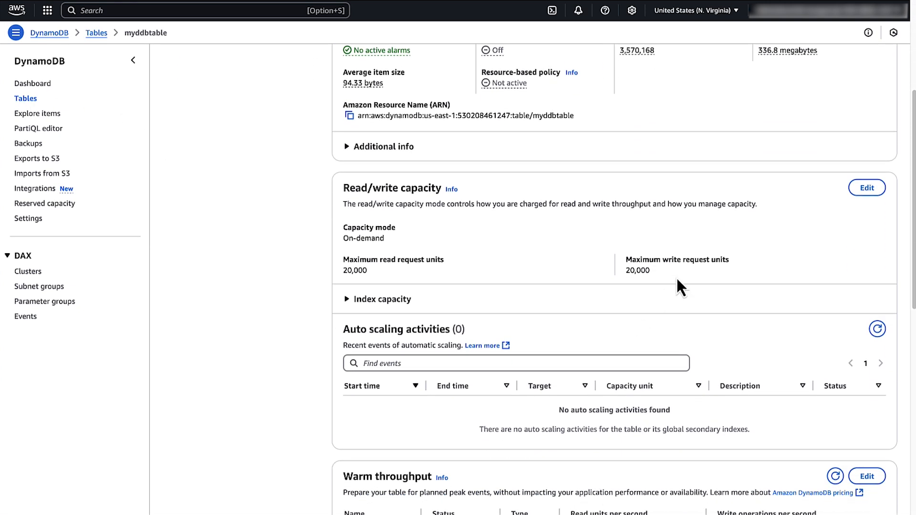
{"action": "left_click", "coordinate": [866, 187]}
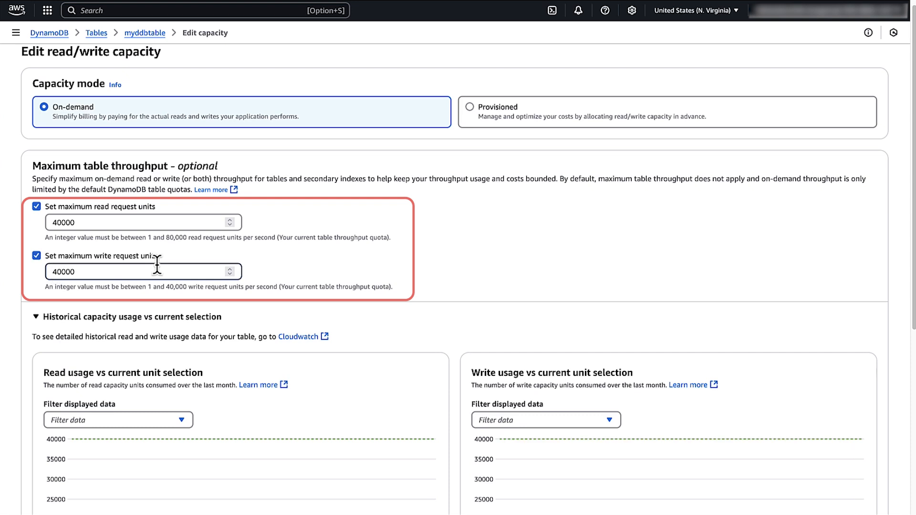
Step: Save maximum read and write request units of 40,000 for myddbtable
{"action": "scroll", "scroll_direction": "down", "scroll_amount": 3}
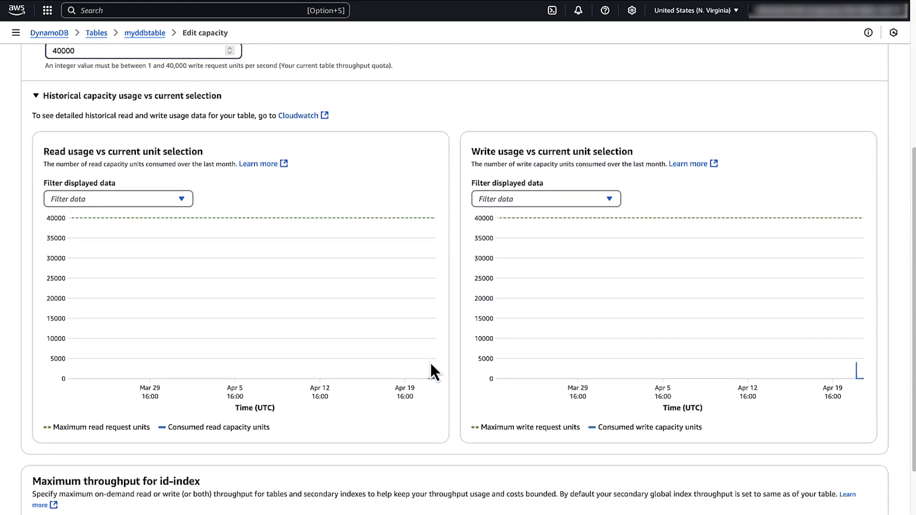
{"action": "scroll", "scroll_direction": "down", "scroll_amount": 3}
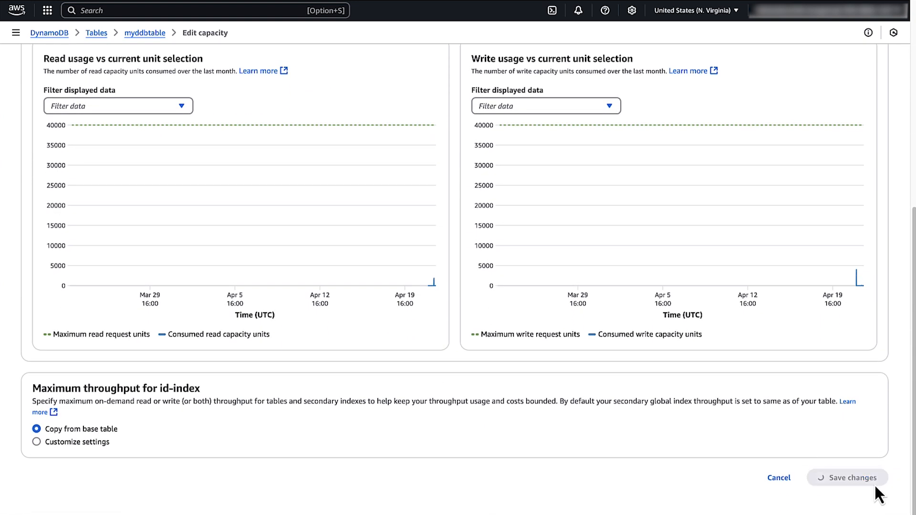
{"action": "left_click", "coordinate": [846, 477]}
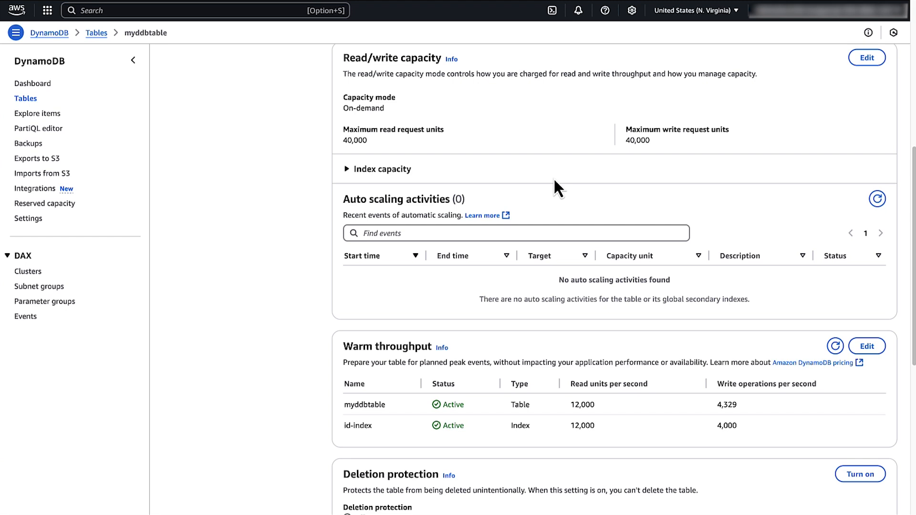
{"action": "mouse_move", "coordinate": [830, 67]}
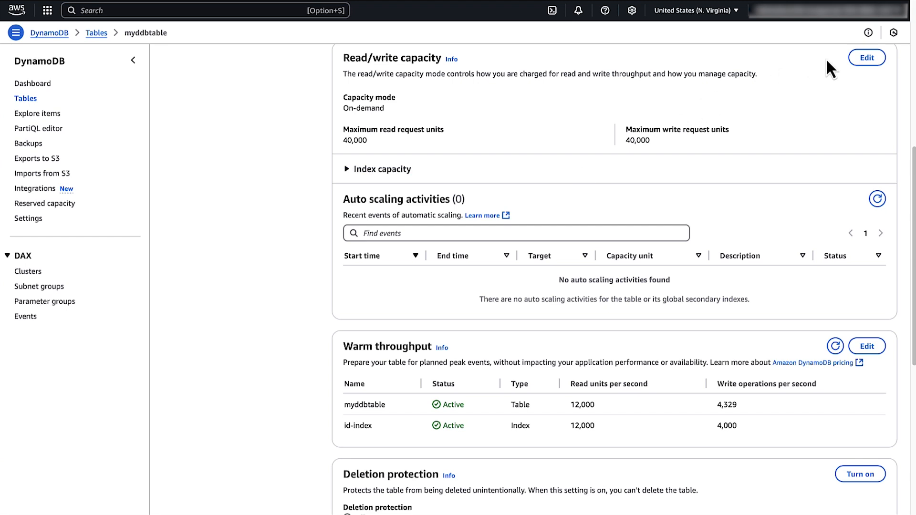
Step: Edit myddbtable's read/write capacity again and select Provisioned capacity mode
{"action": "left_click", "coordinate": [866, 58]}
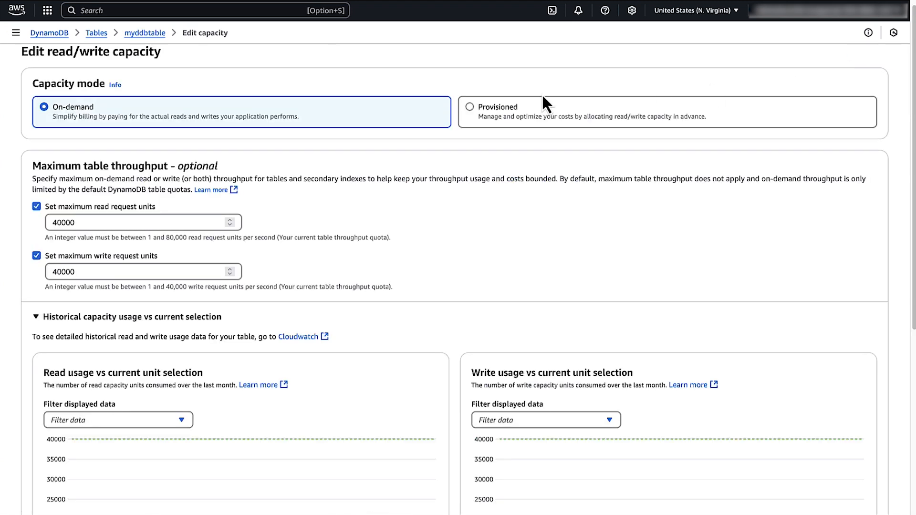
{"action": "left_click", "coordinate": [469, 106]}
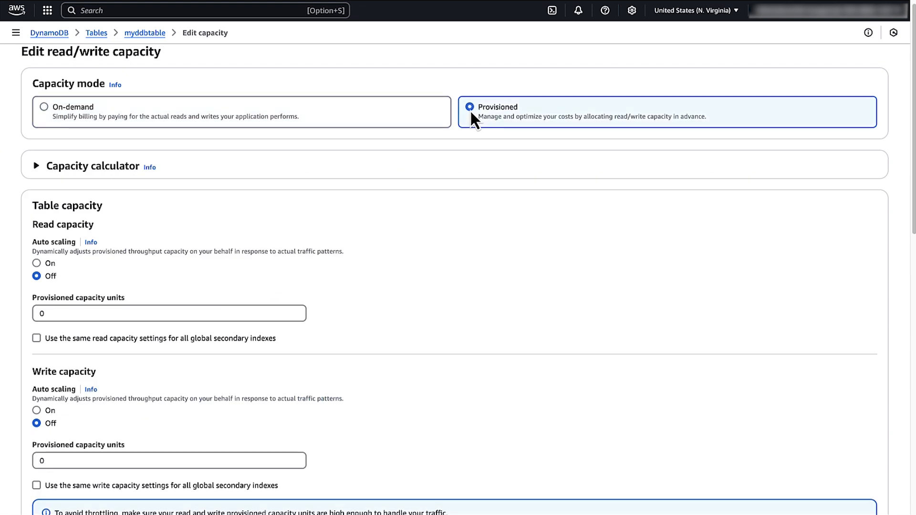